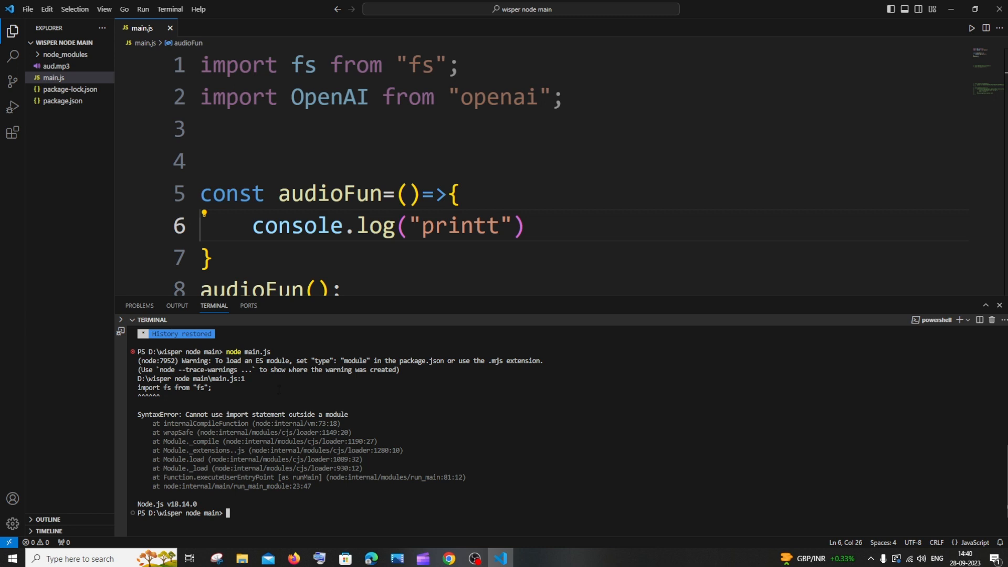
{"action": "mouse_move", "coordinate": [327, 193]}
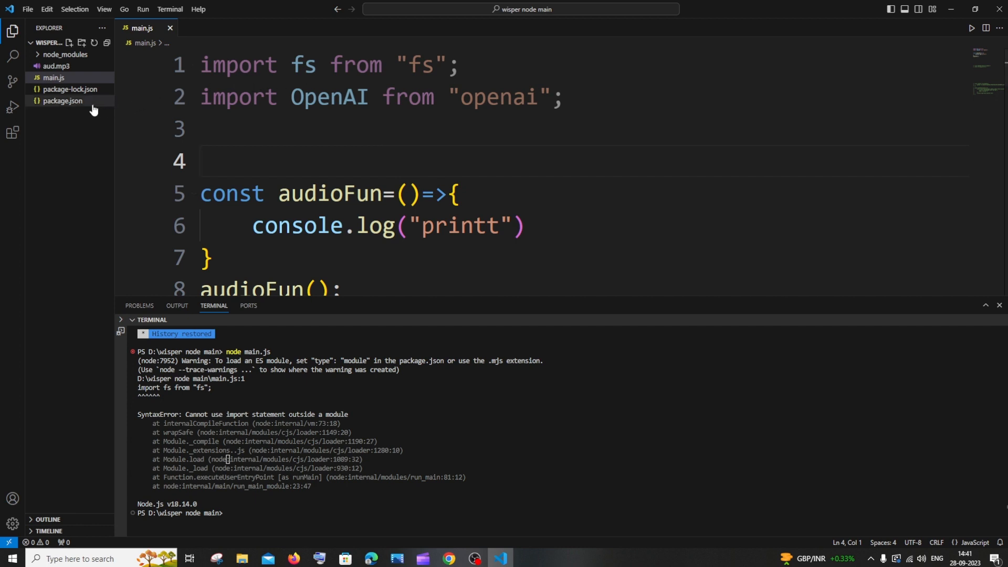
- Add "type": "module" after dependencies in package.json, save, and rerun node main.js to print printt
{"action": "left_click", "coordinate": [61, 101]}
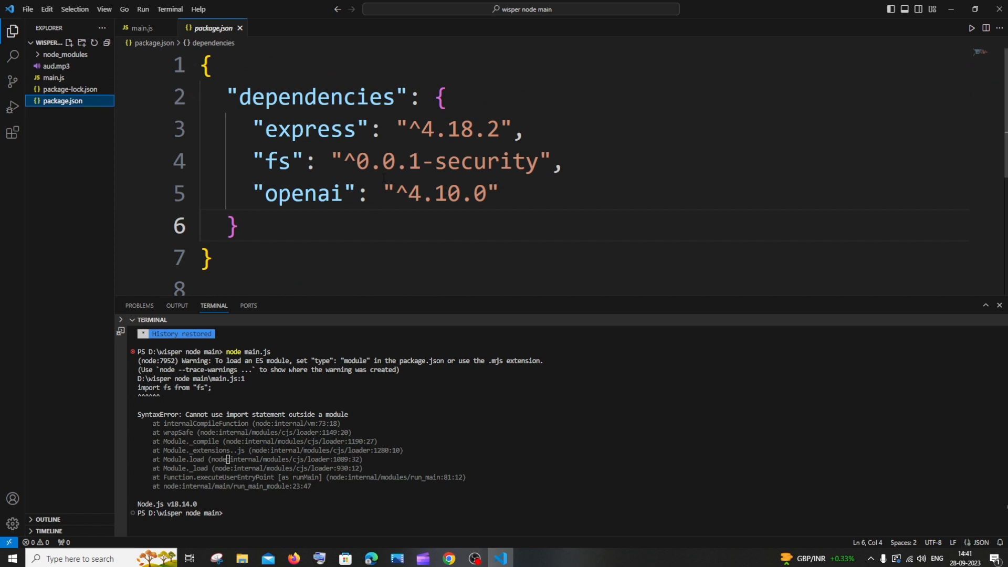
{"action": "left_click", "coordinate": [209, 64]}
{"action": "type", "text": ","}
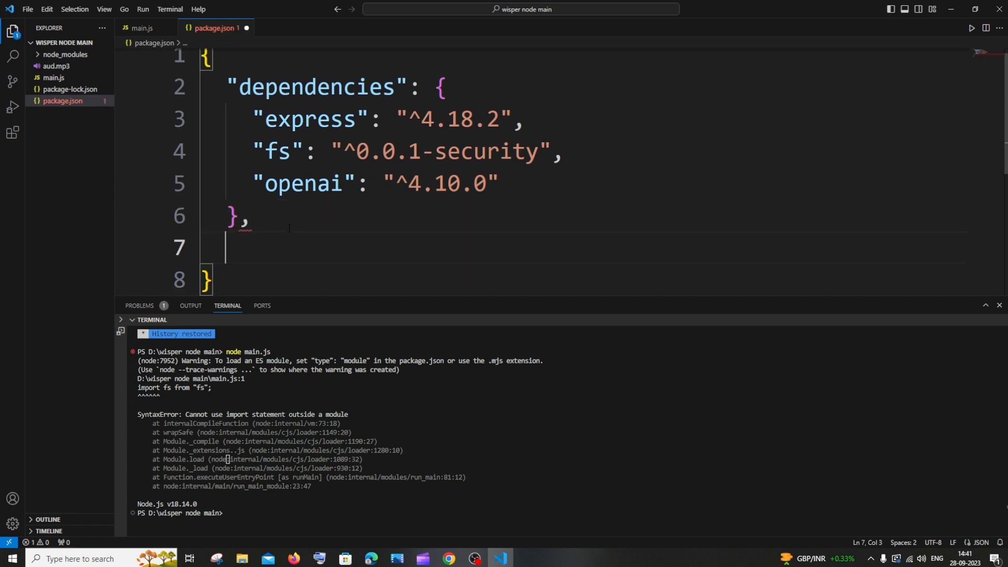
{"action": "type", "text": "\"type\":"}
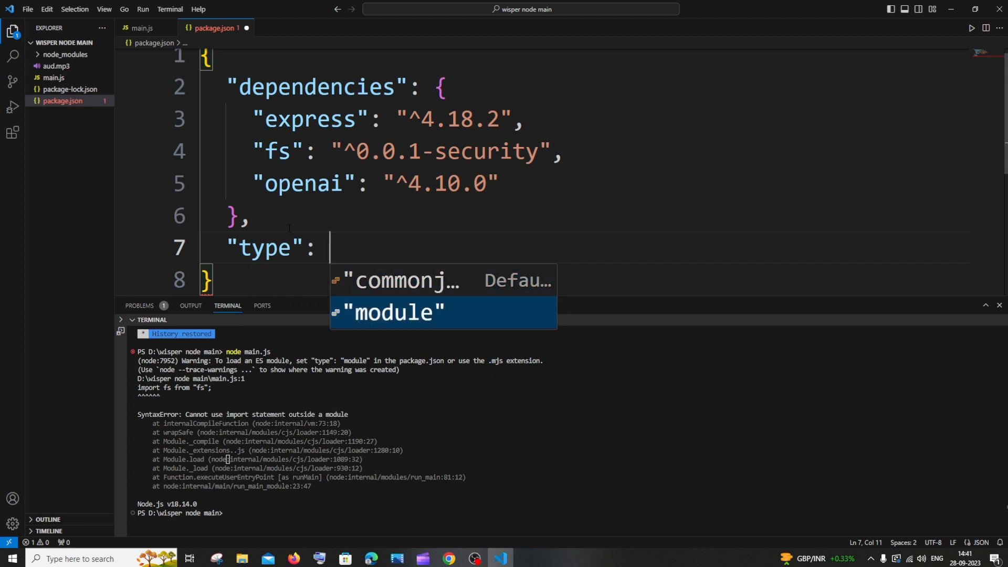
{"action": "left_click", "coordinate": [385, 312]}
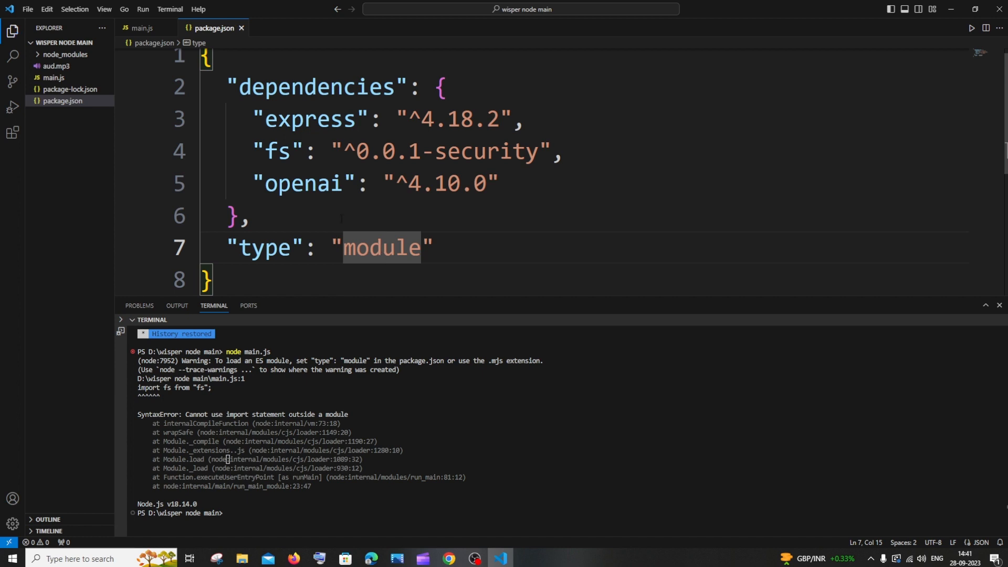
{"action": "left_click", "coordinate": [136, 27]}
{"action": "type", "text": "node main.js"}
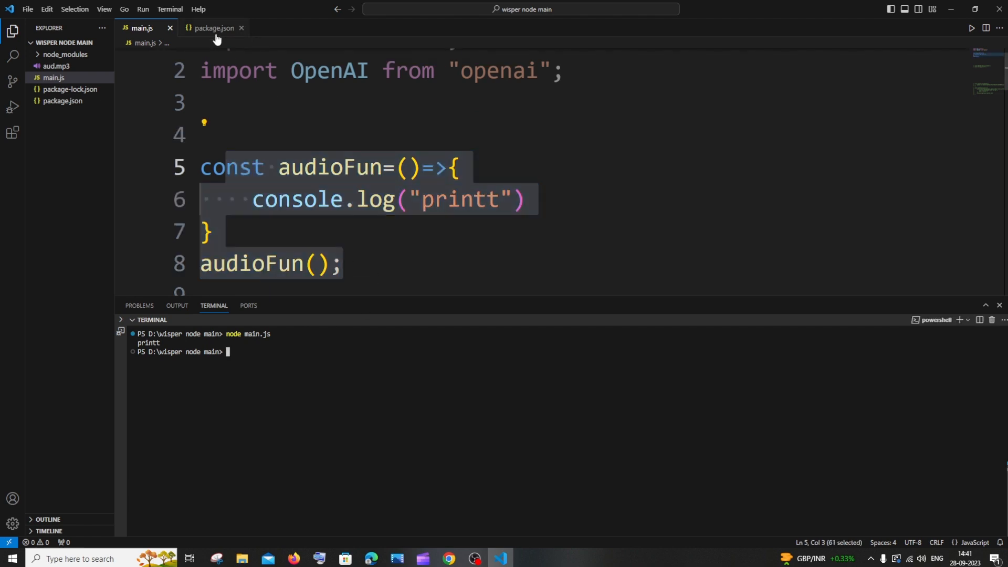
- Delete the "type": "module" line from package.json so rerunning main.js shows the import error again
{"action": "left_click", "coordinate": [213, 27]}
{"action": "type", "text": "},"}
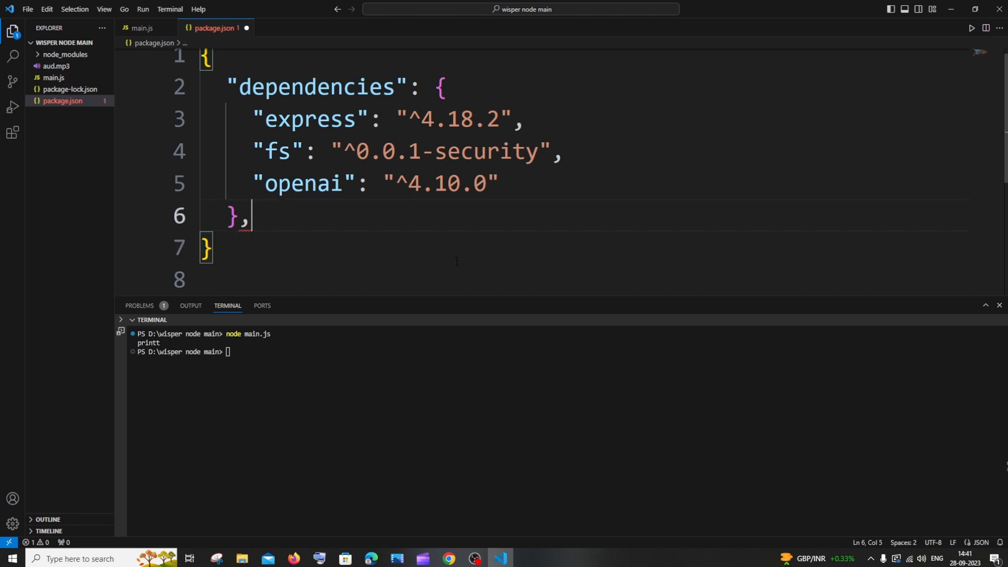
{"action": "left_click", "coordinate": [141, 28]}
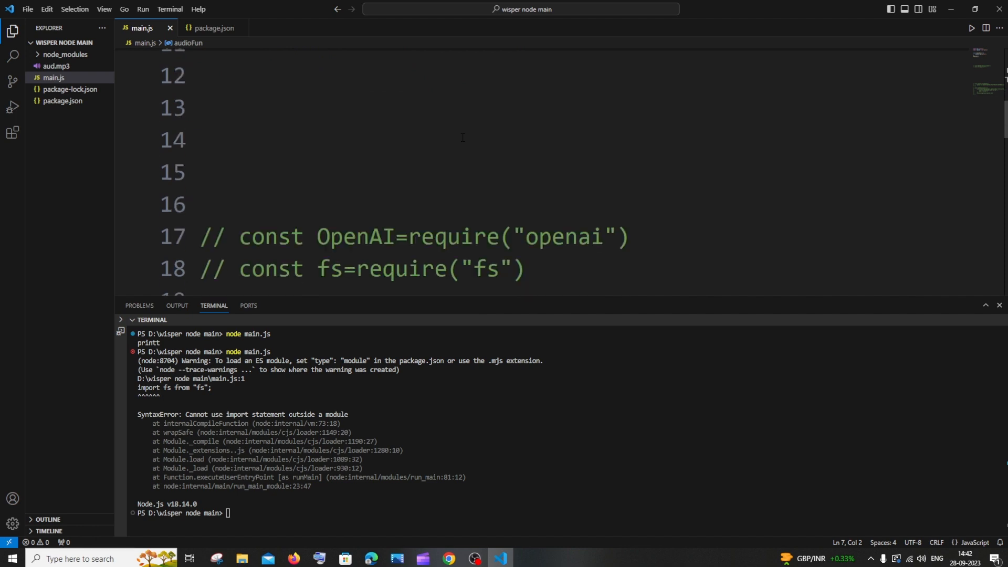
- Swap main.js's import lines for require() calls loading openai and fs, then run it to print printt
{"action": "left_click_drag", "start_coordinate": [201, 237], "coordinate": [525, 269]}
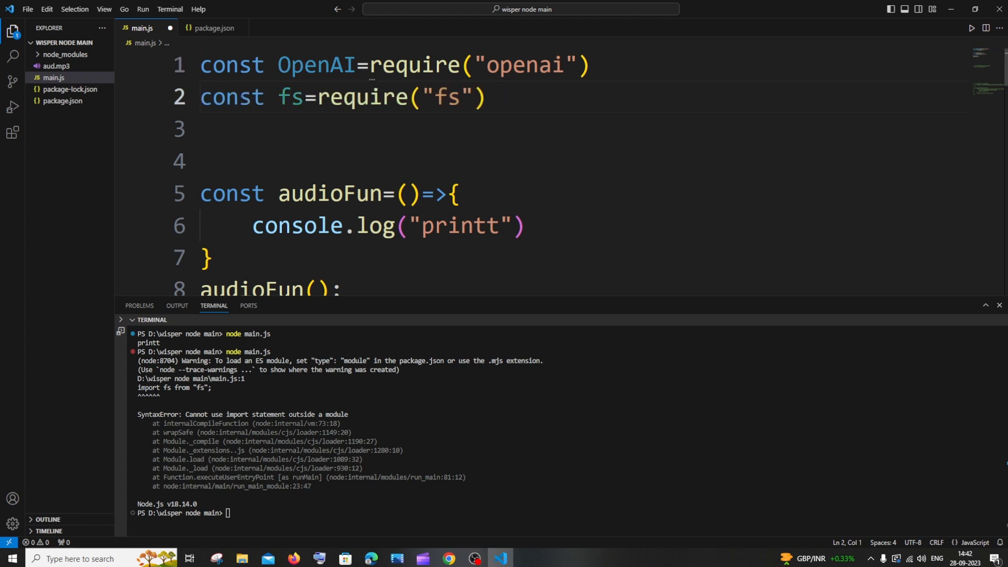
{"action": "left_click", "coordinate": [492, 97]}
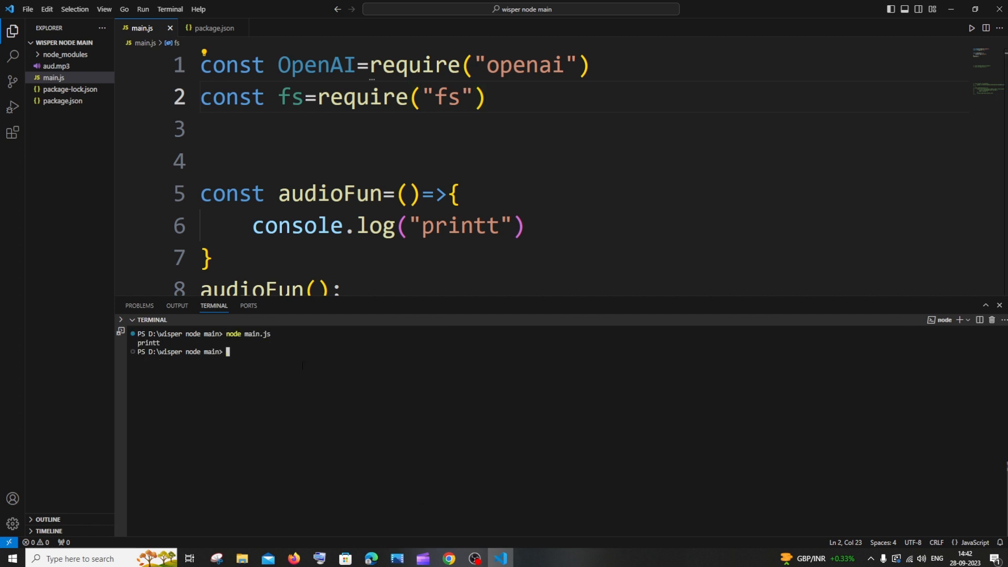
{"action": "left_click", "coordinate": [411, 193]}
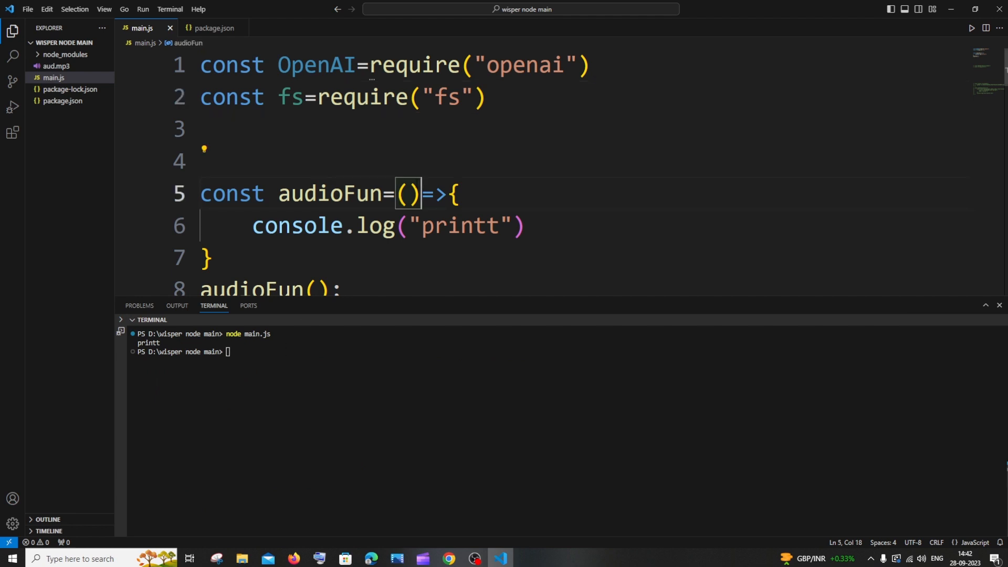
{"action": "left_click_drag", "start_coordinate": [200, 64], "coordinate": [486, 96]}
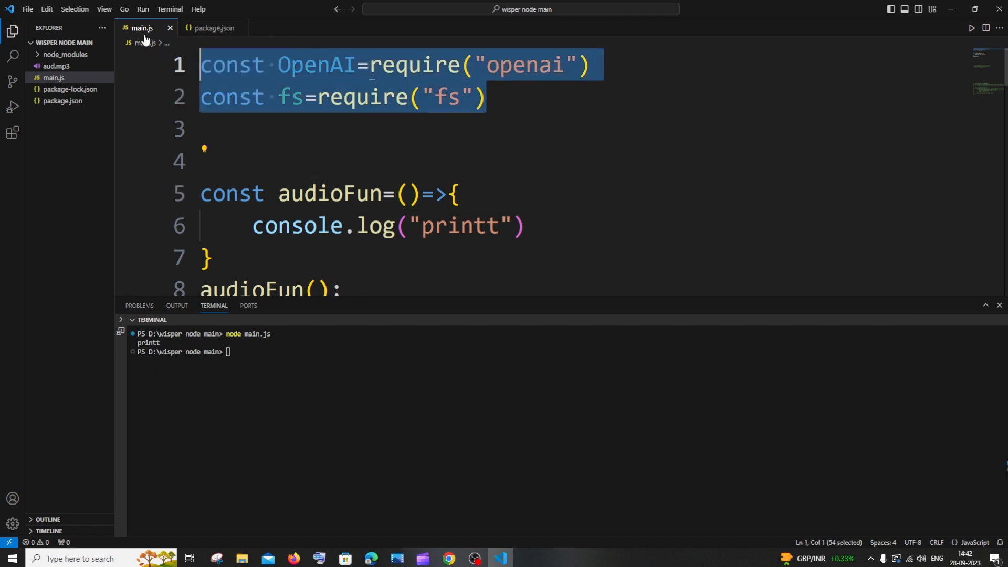
- Add a comma after dependencies in package.json and start typing "ty" for a new type property
{"action": "left_click", "coordinate": [214, 28]}
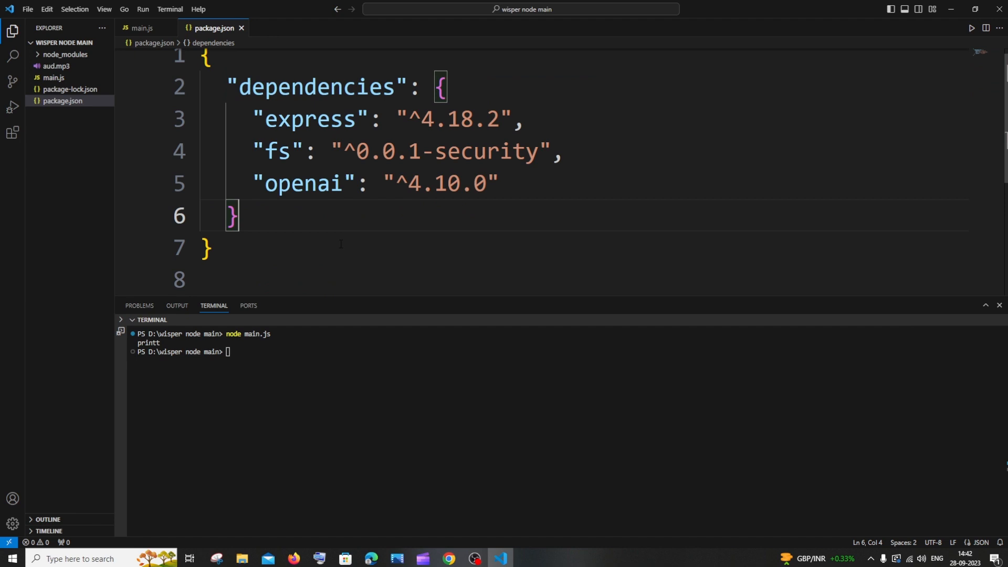
{"action": "type", "text": ","}
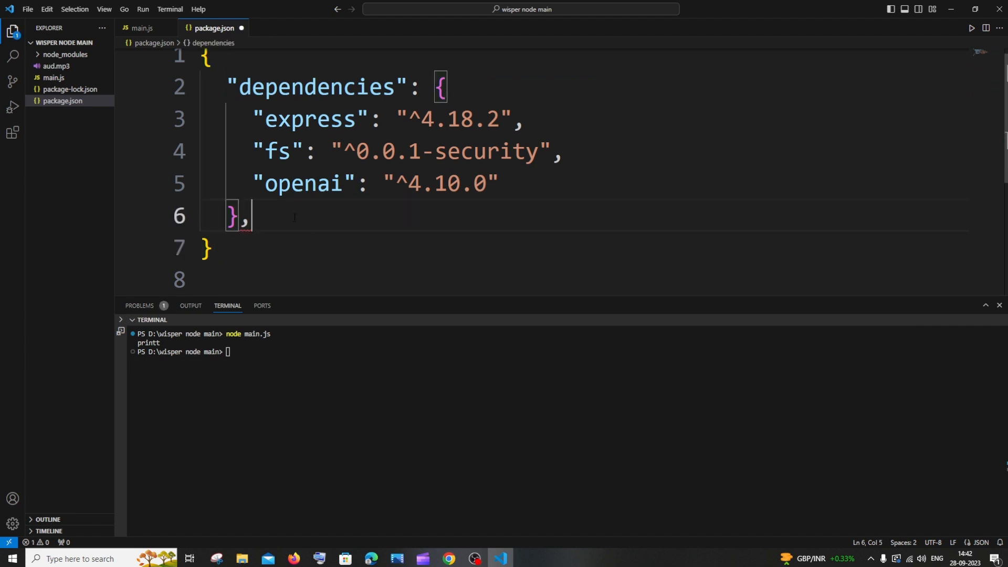
{"action": "type", "text": "ty"}
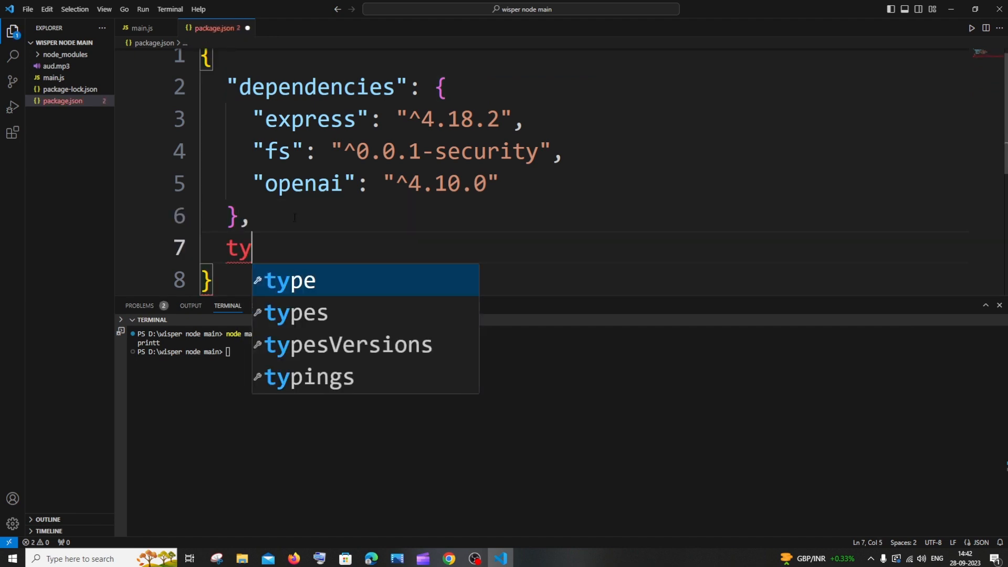